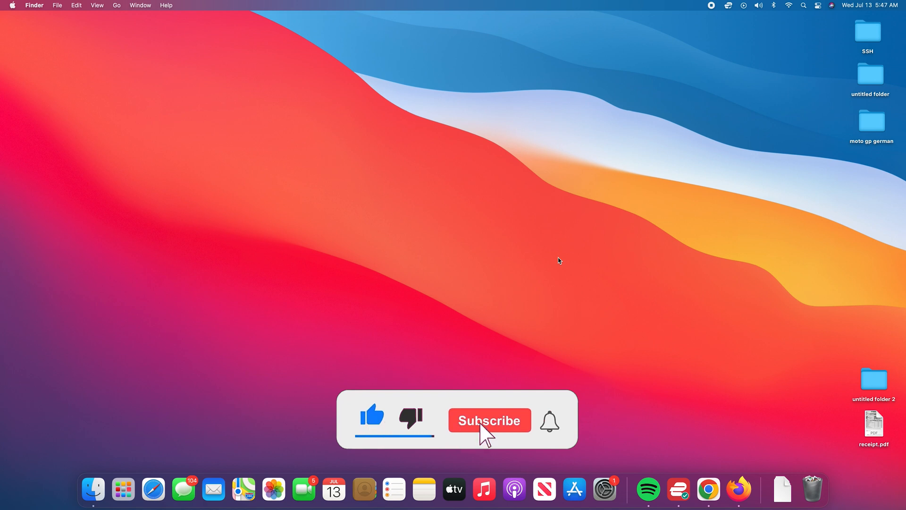
Bring Finder to the front while the inserted SD card mounts as NO NAME.
click(489, 420)
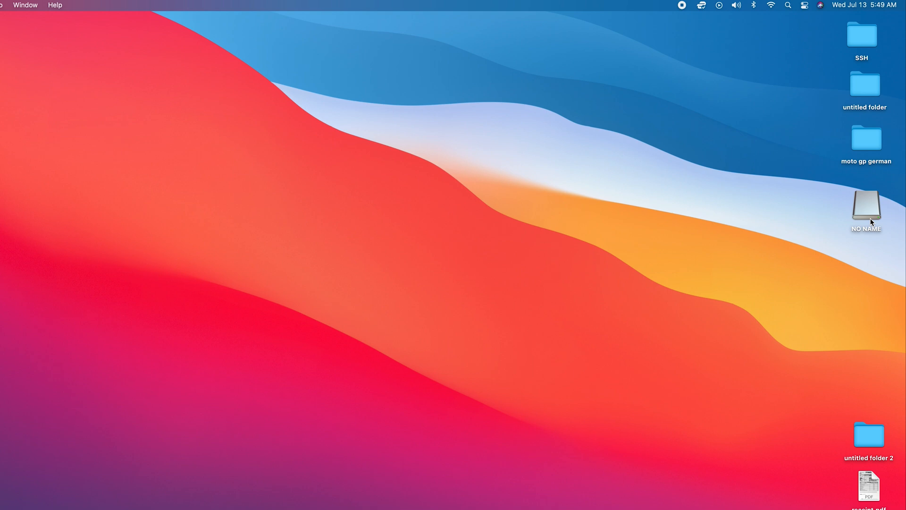
Select the NO NAME drive on the desktop and bring up its context actions for renaming.
click(866, 212)
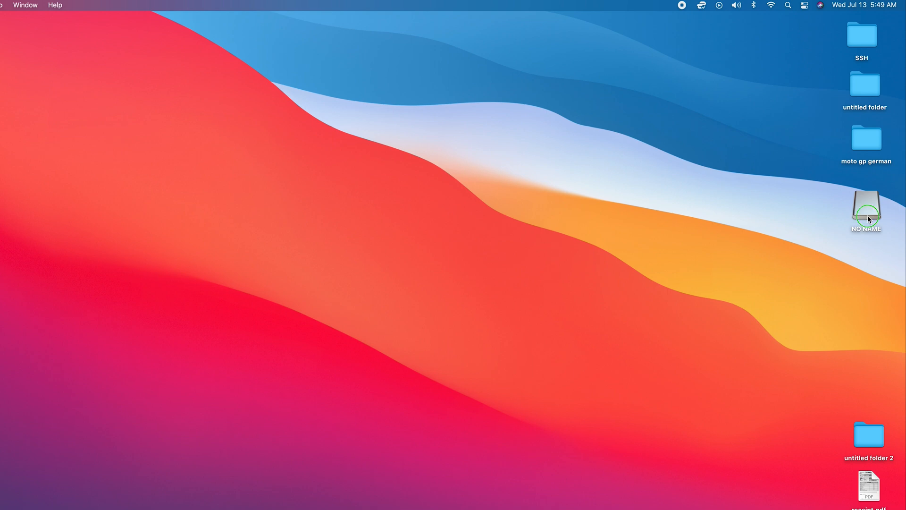
right_click(866, 211)
text(Gopro SD)
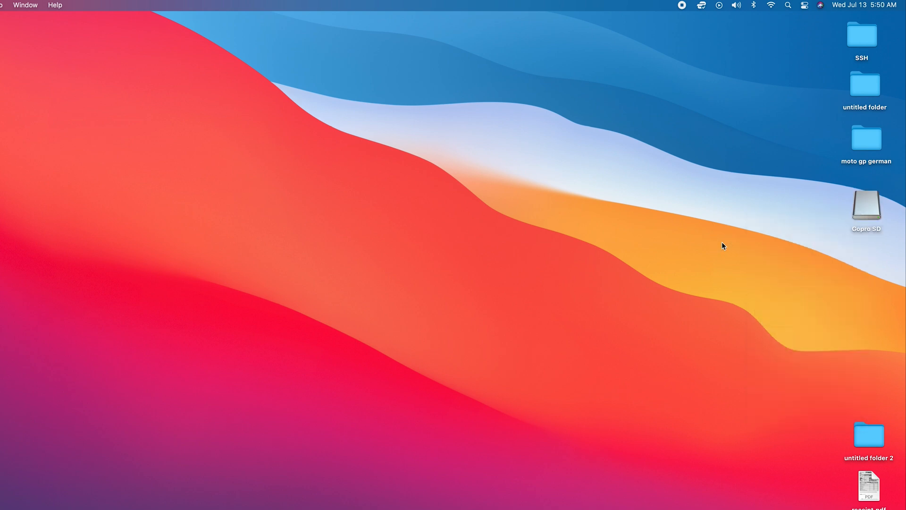
mouse_move(874, 211)
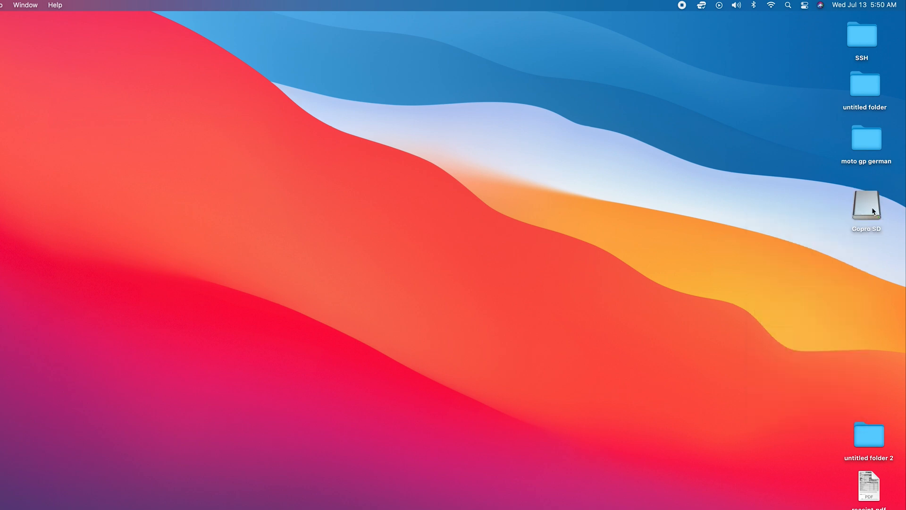
mouse_move(783, 215)
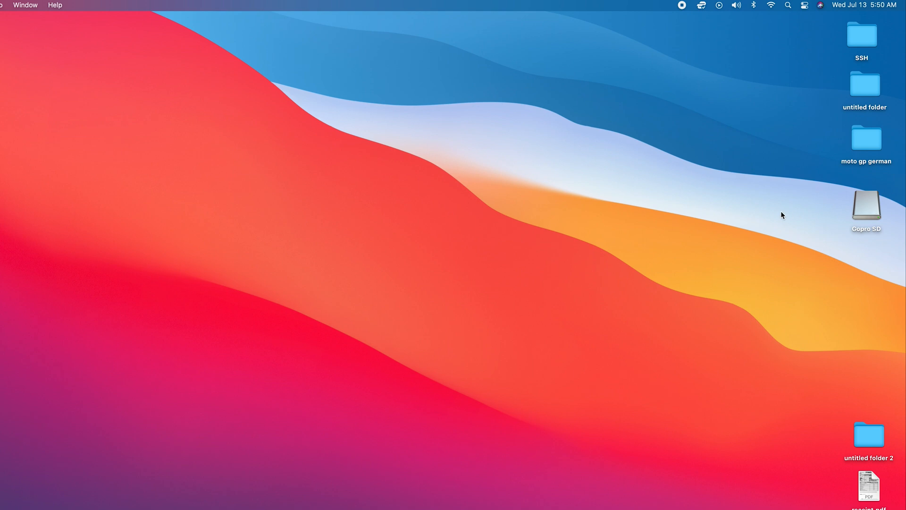
mouse_move(644, 143)
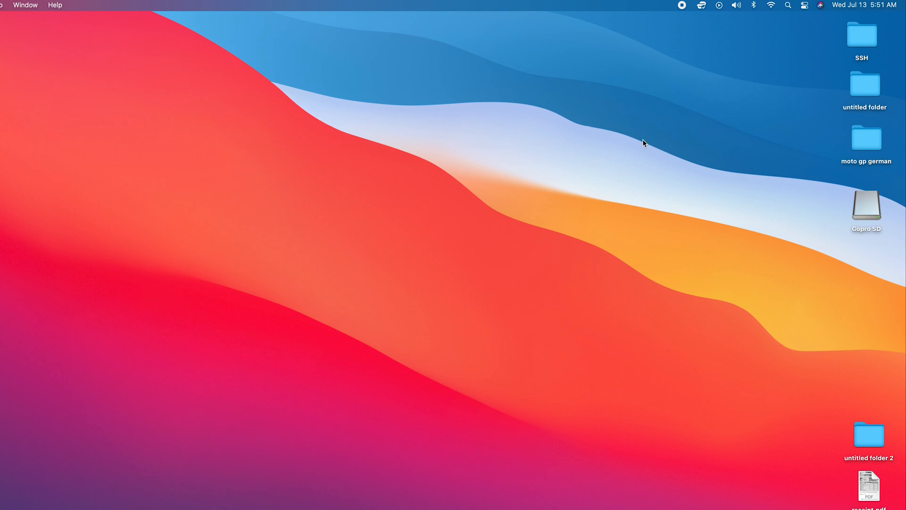
mouse_move(789, 210)
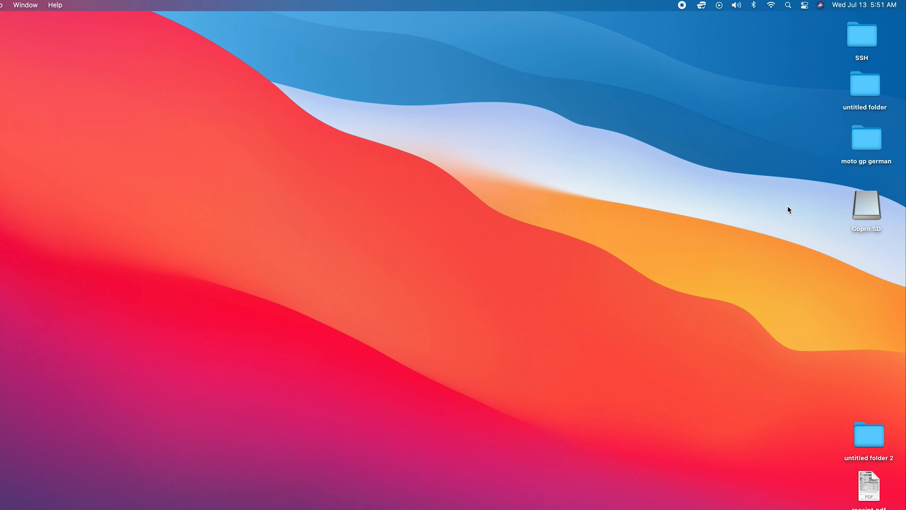
mouse_move(862, 208)
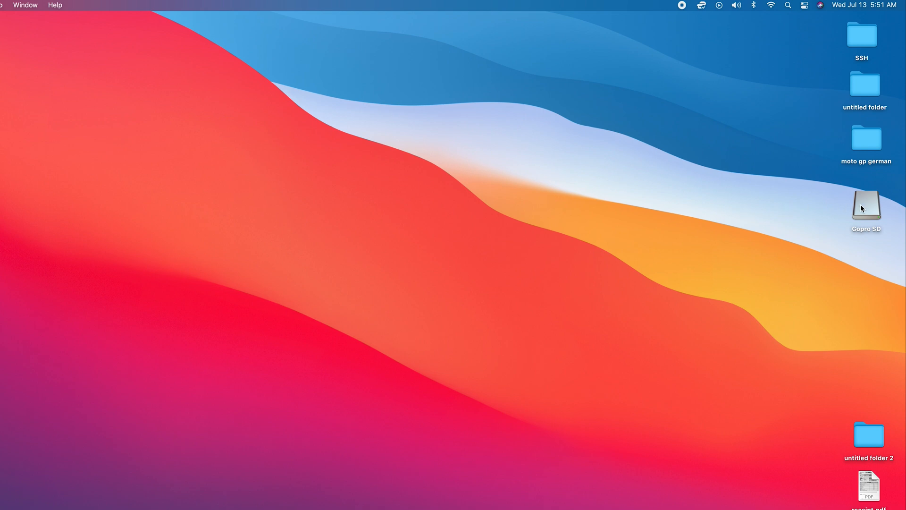
right_click(866, 205)
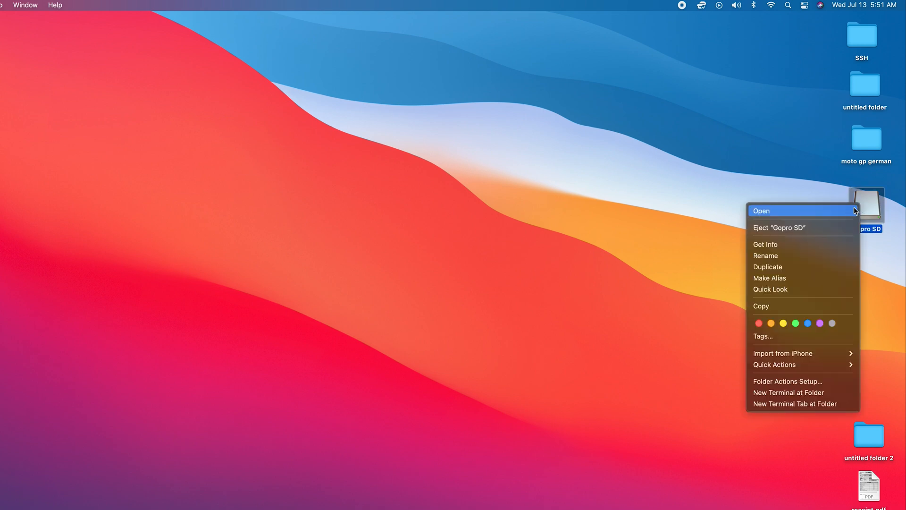
click(762, 210)
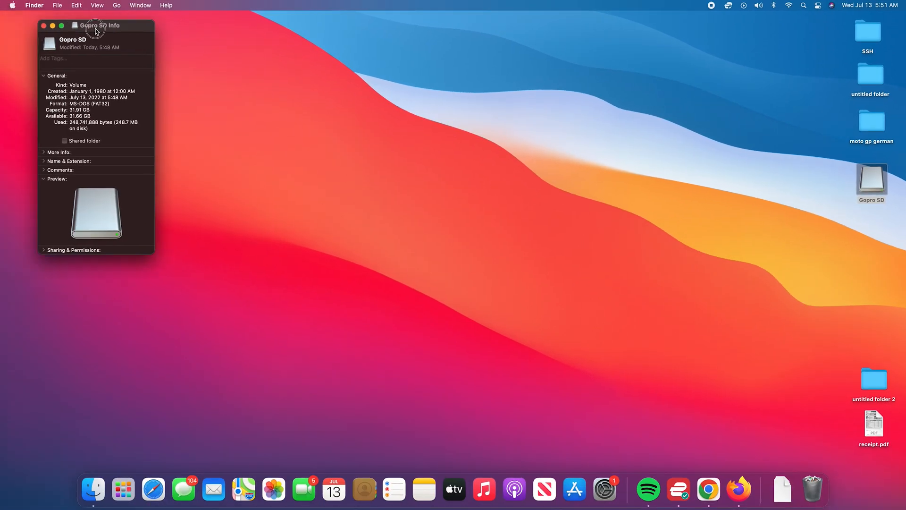
drag(96, 25, 725, 119)
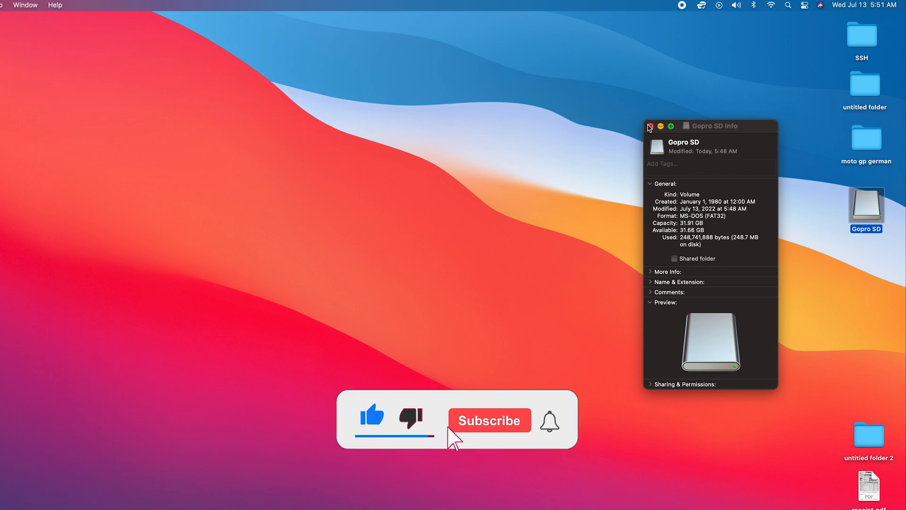
click(489, 420)
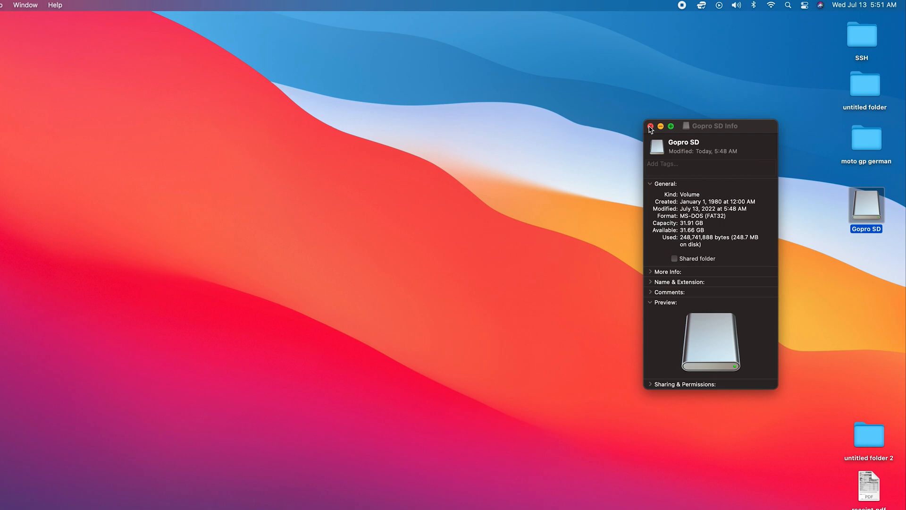
click(649, 126)
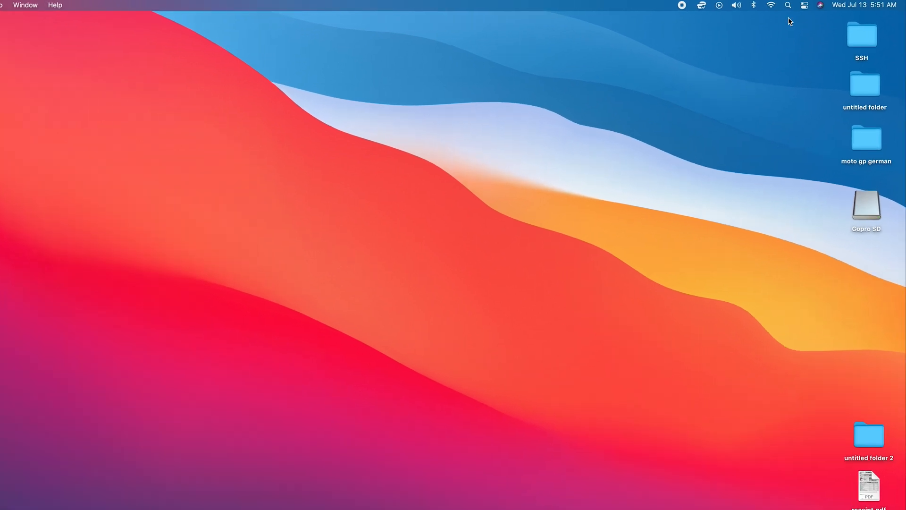
Launch Disk Utility through a Spotlight search for 'disk Utility'.
click(788, 6)
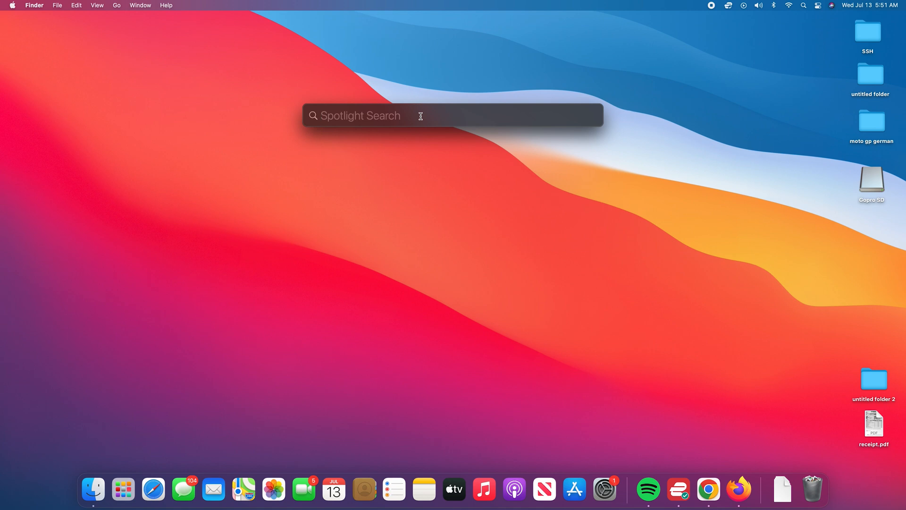
text(disk Utility)
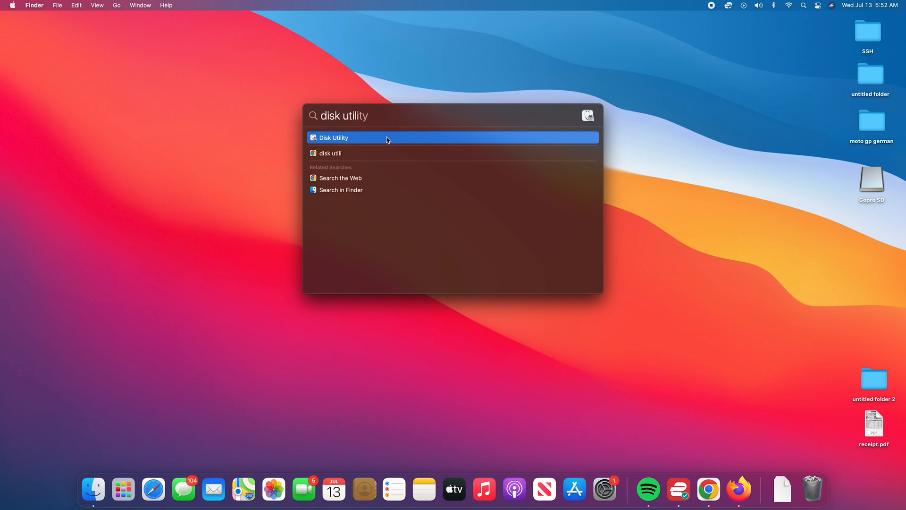
click(334, 138)
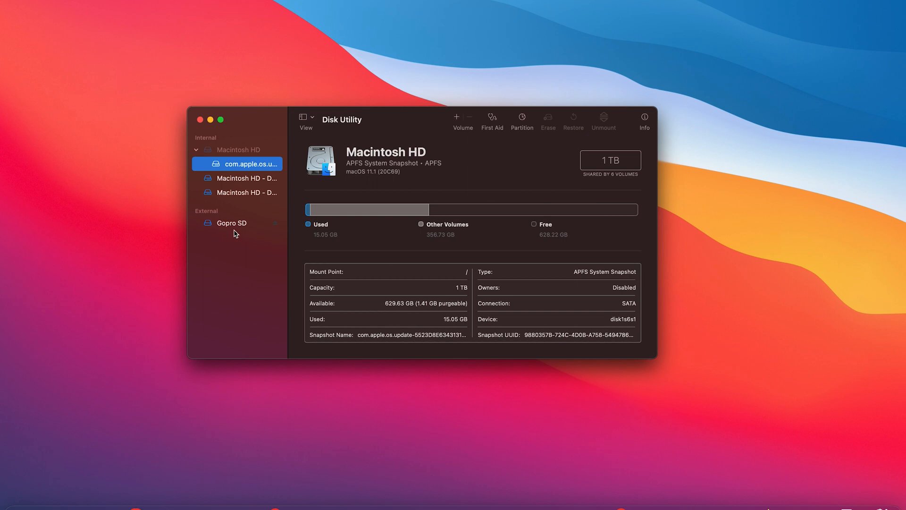
click(233, 222)
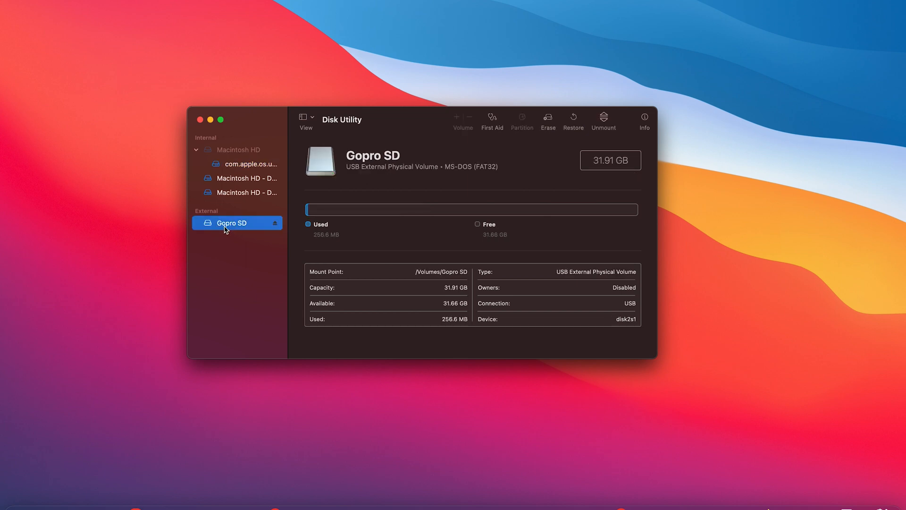
mouse_move(461, 250)
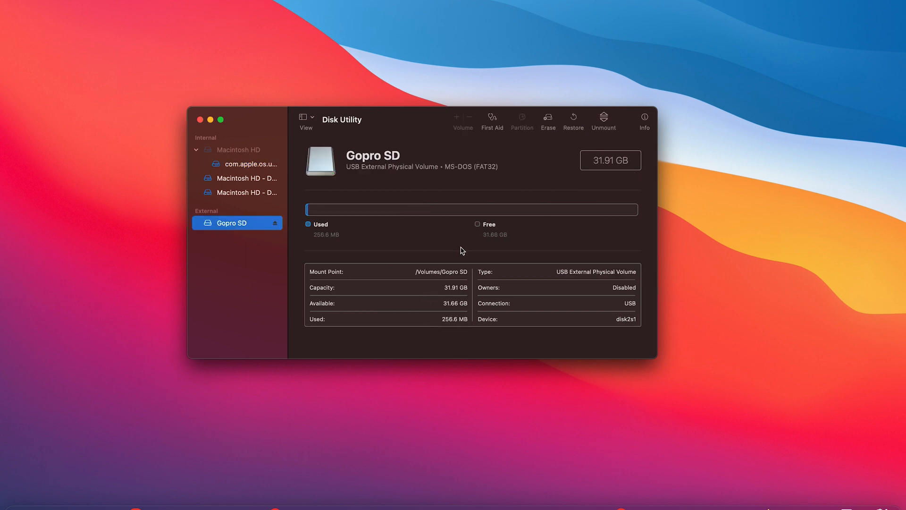
drag(455, 166, 499, 167)
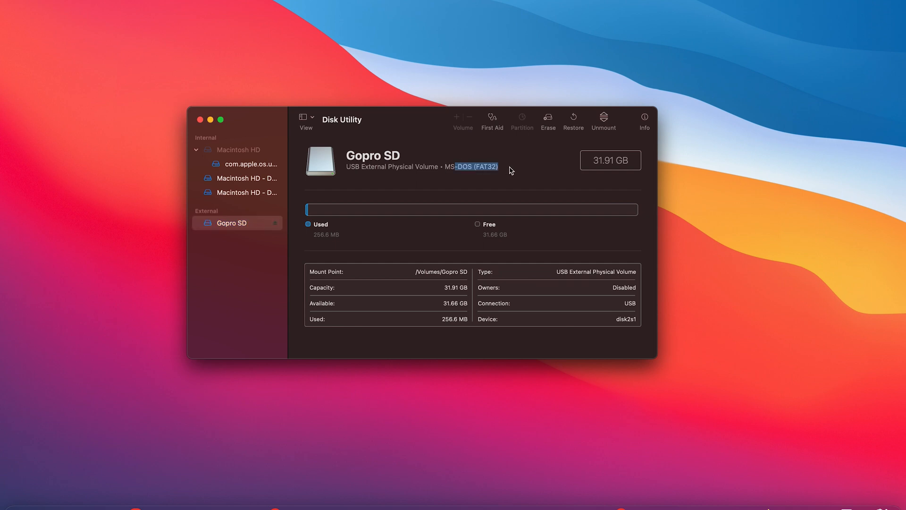
click(230, 223)
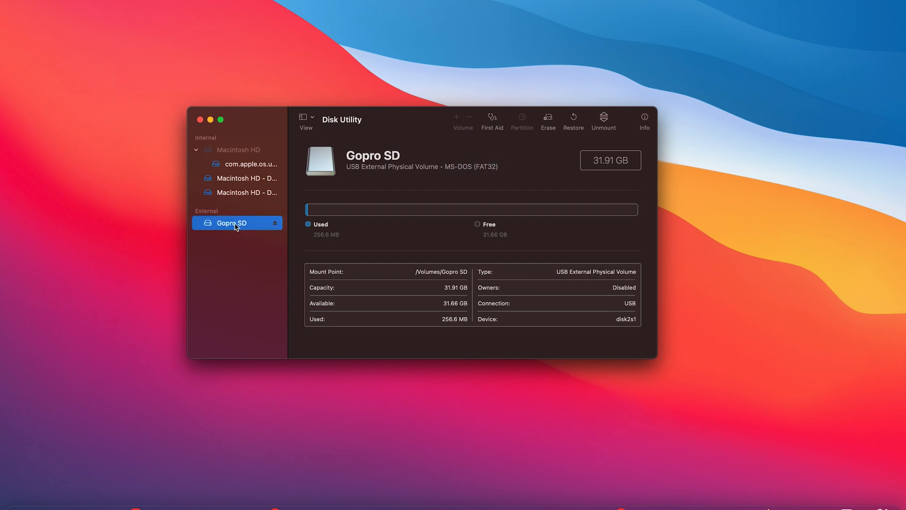
mouse_move(249, 236)
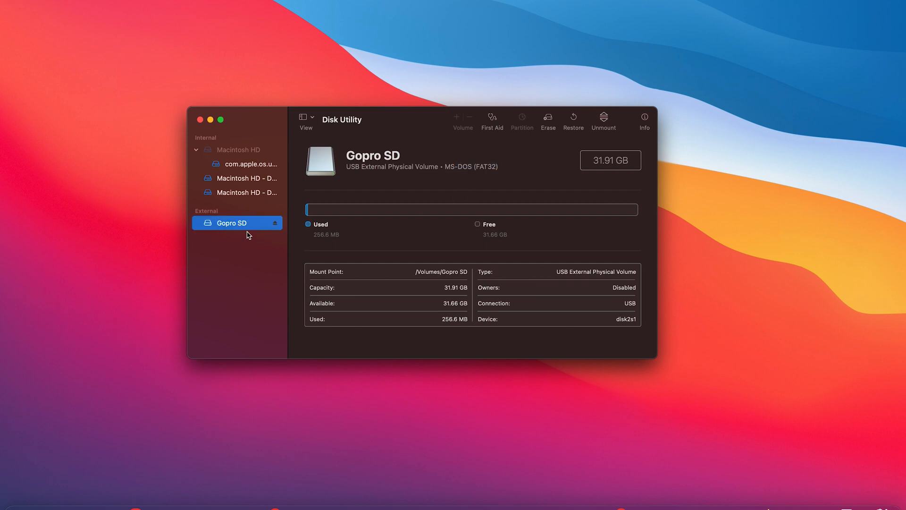
mouse_move(253, 227)
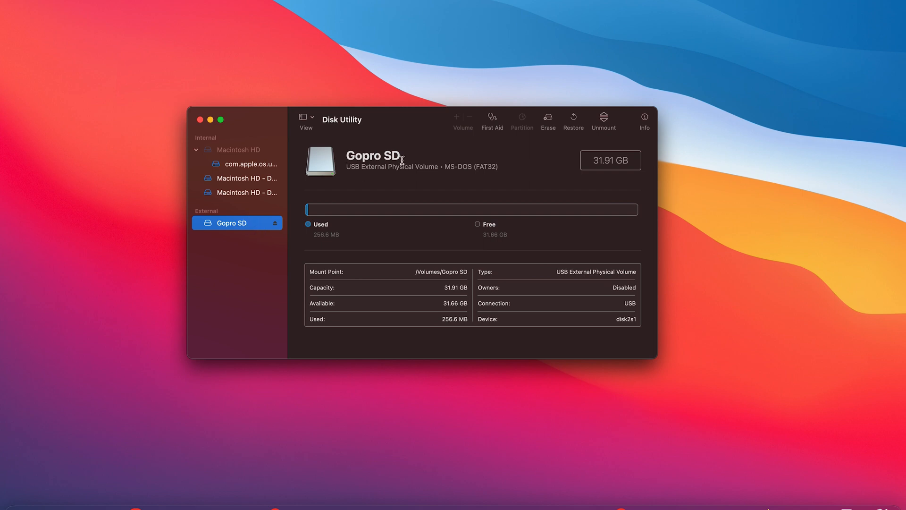
double_click(374, 156)
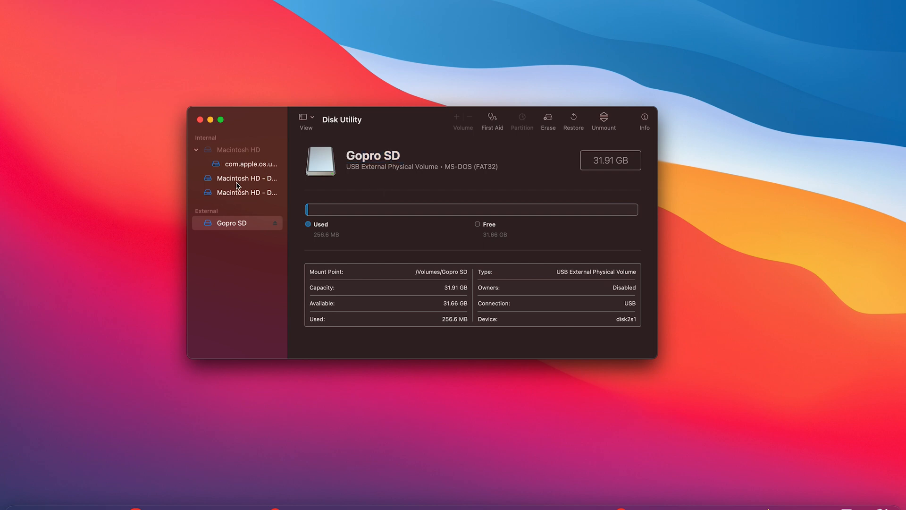
click(231, 222)
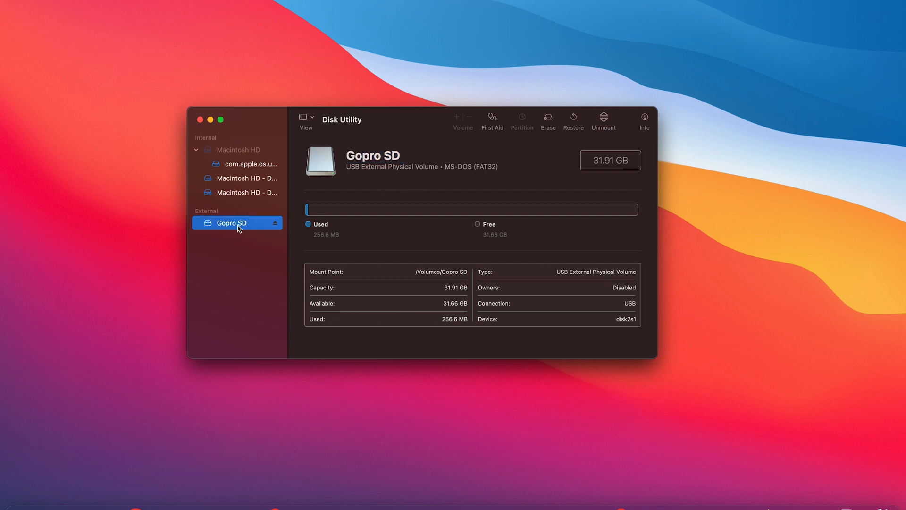
mouse_move(547, 120)
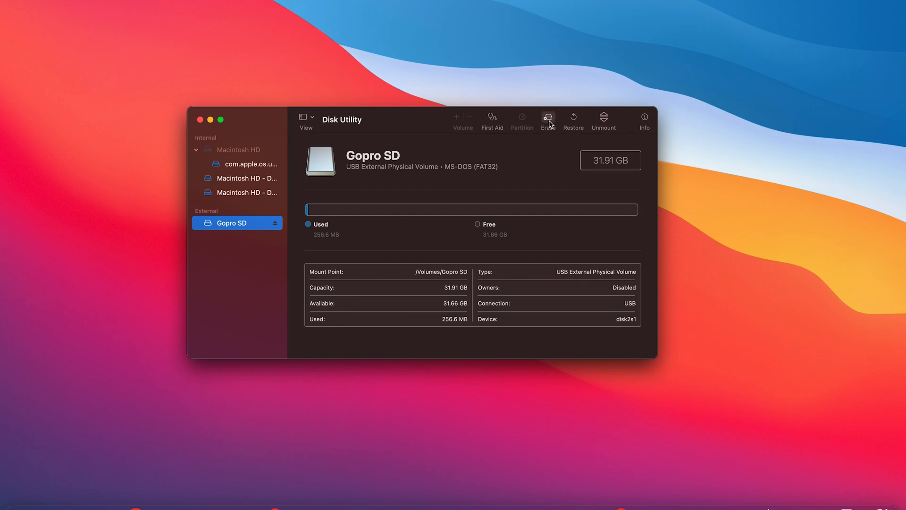
Erase the Gopro SD card as GOPRO SD in MS-DOS (FAT32) format.
click(547, 119)
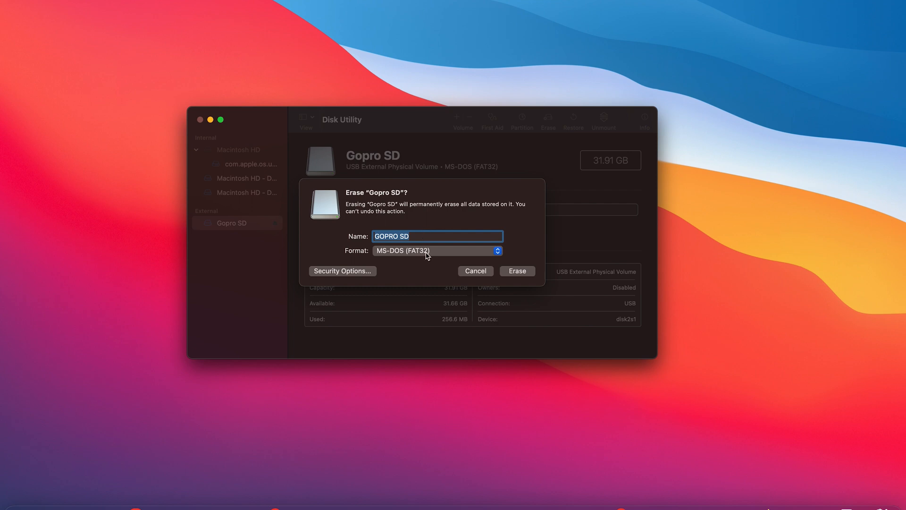
mouse_move(393, 258)
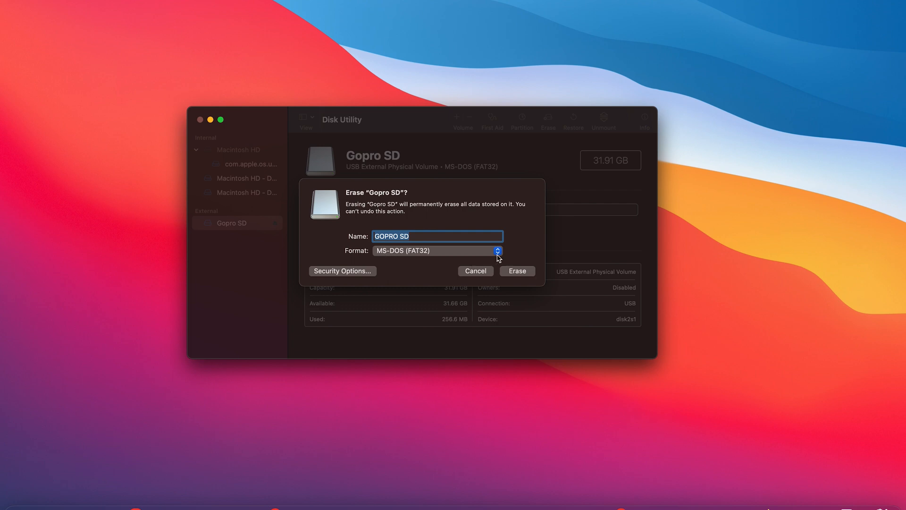
mouse_move(484, 259)
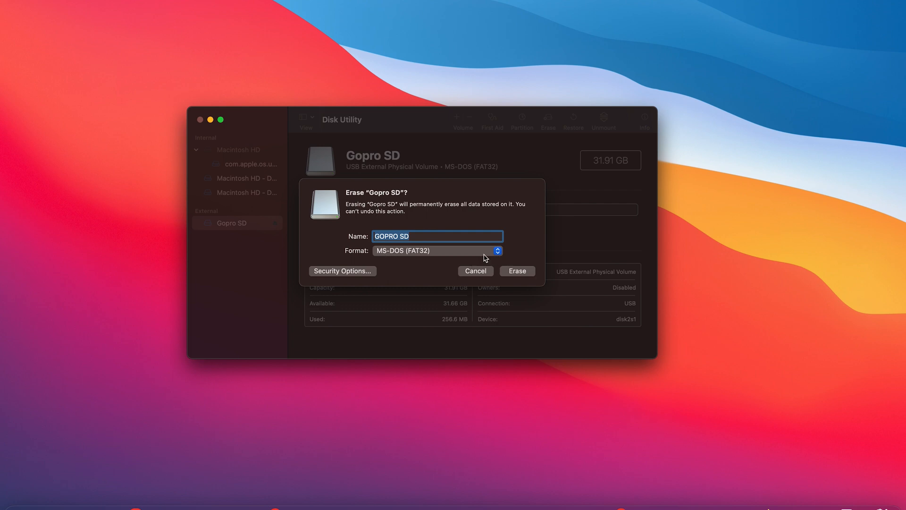
mouse_move(517, 284)
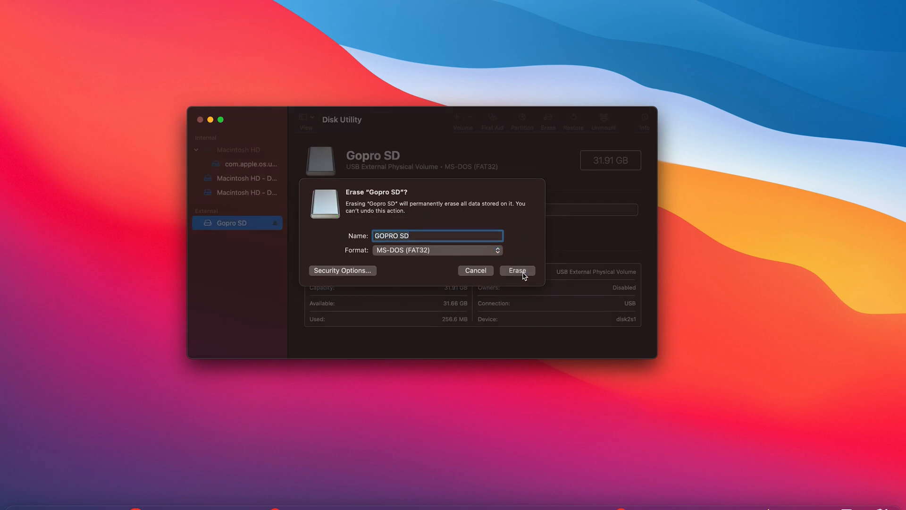
click(516, 271)
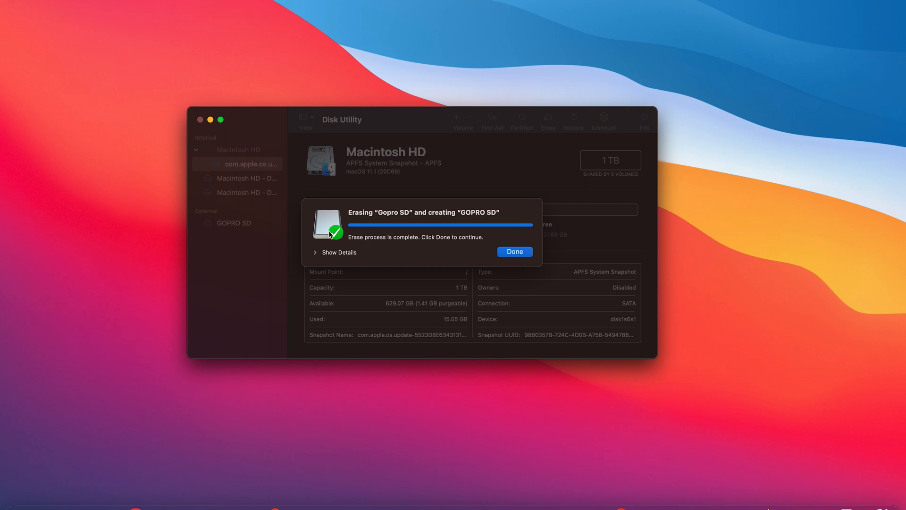
mouse_move(483, 267)
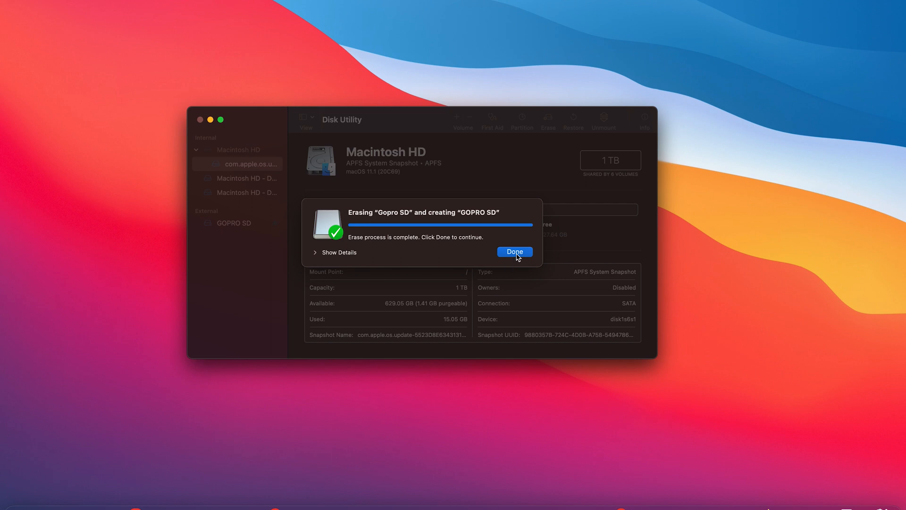
Dismiss the erase-complete notice, leaving GOPRO SD listed as reformatted.
click(513, 251)
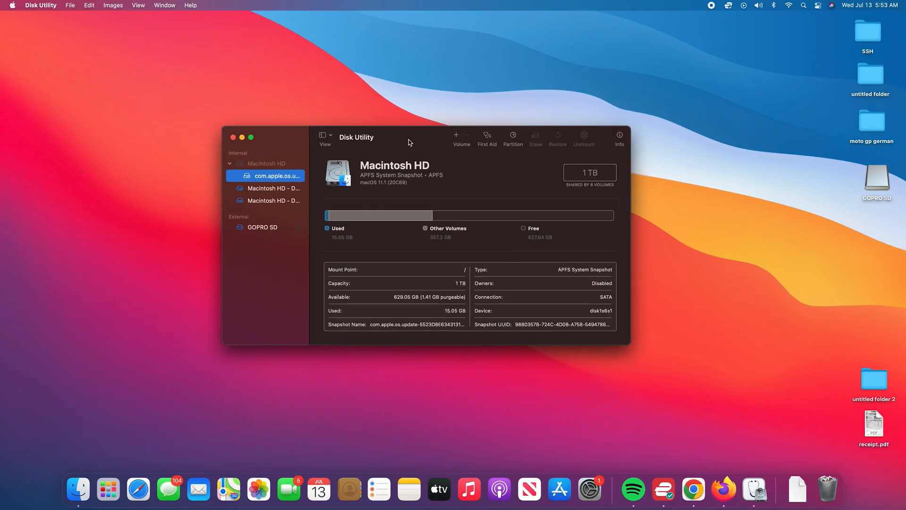